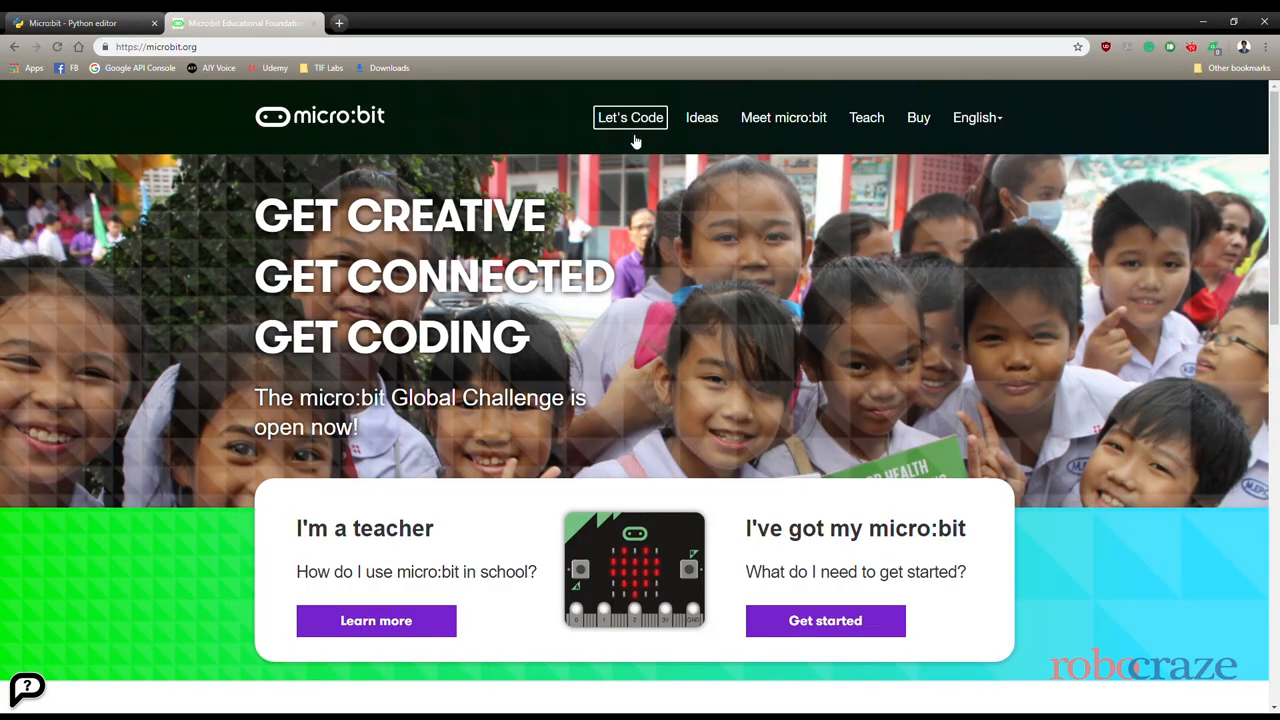
From the microbit.org 'Let's Code' page, launch the Python Editor
{"action": "left_click", "coordinate": [630, 116]}
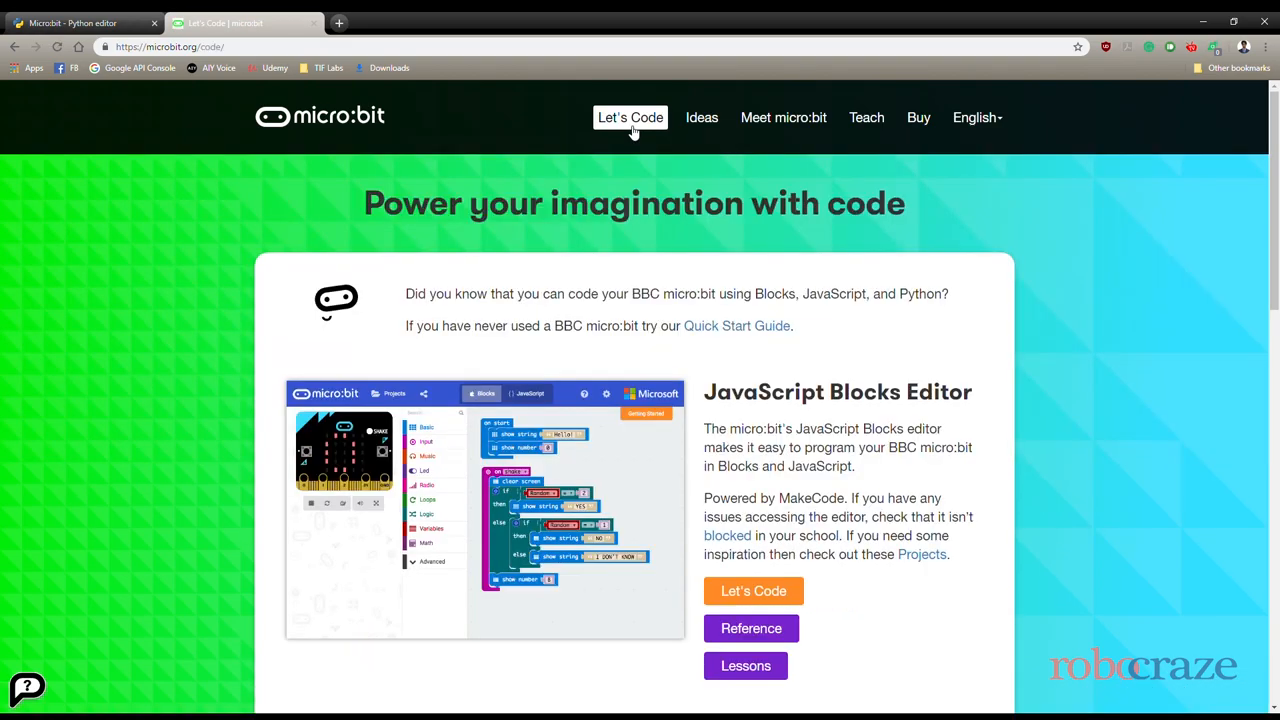
{"action": "scroll", "scroll_direction": "down", "scroll_amount": 3}
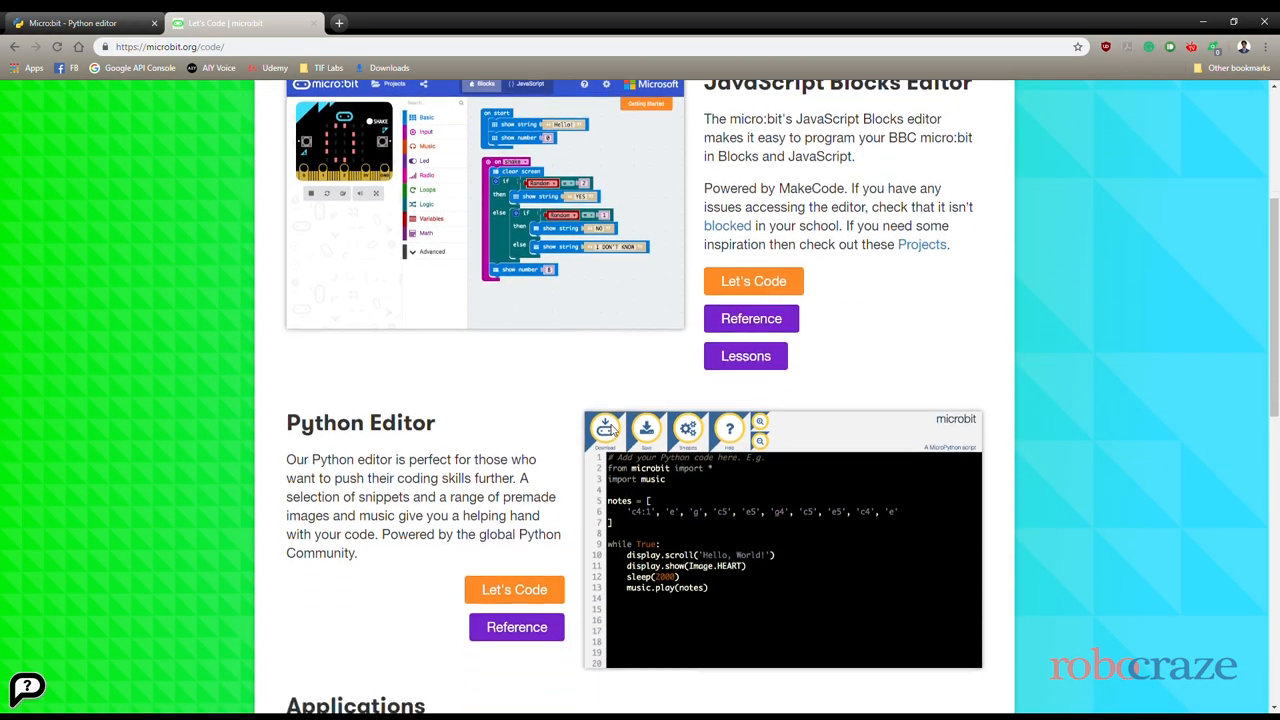
{"action": "scroll", "scroll_direction": "down", "scroll_amount": 3}
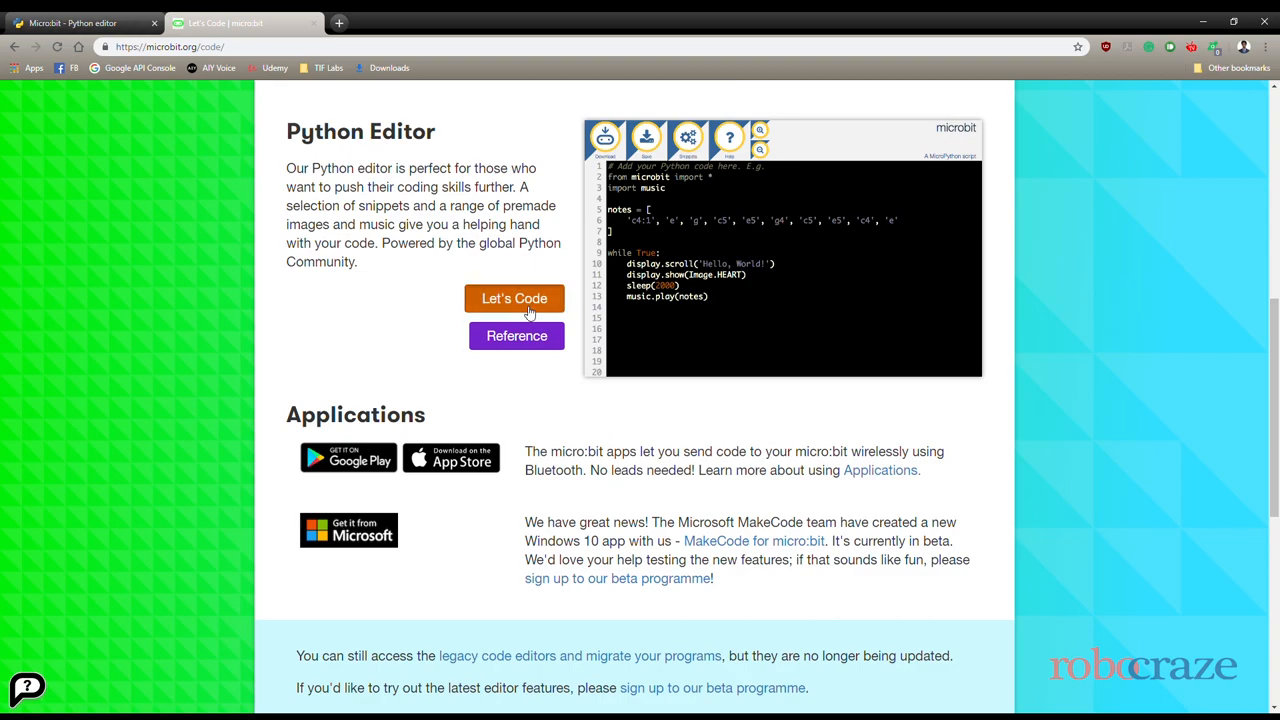
{"action": "left_click", "coordinate": [514, 298]}
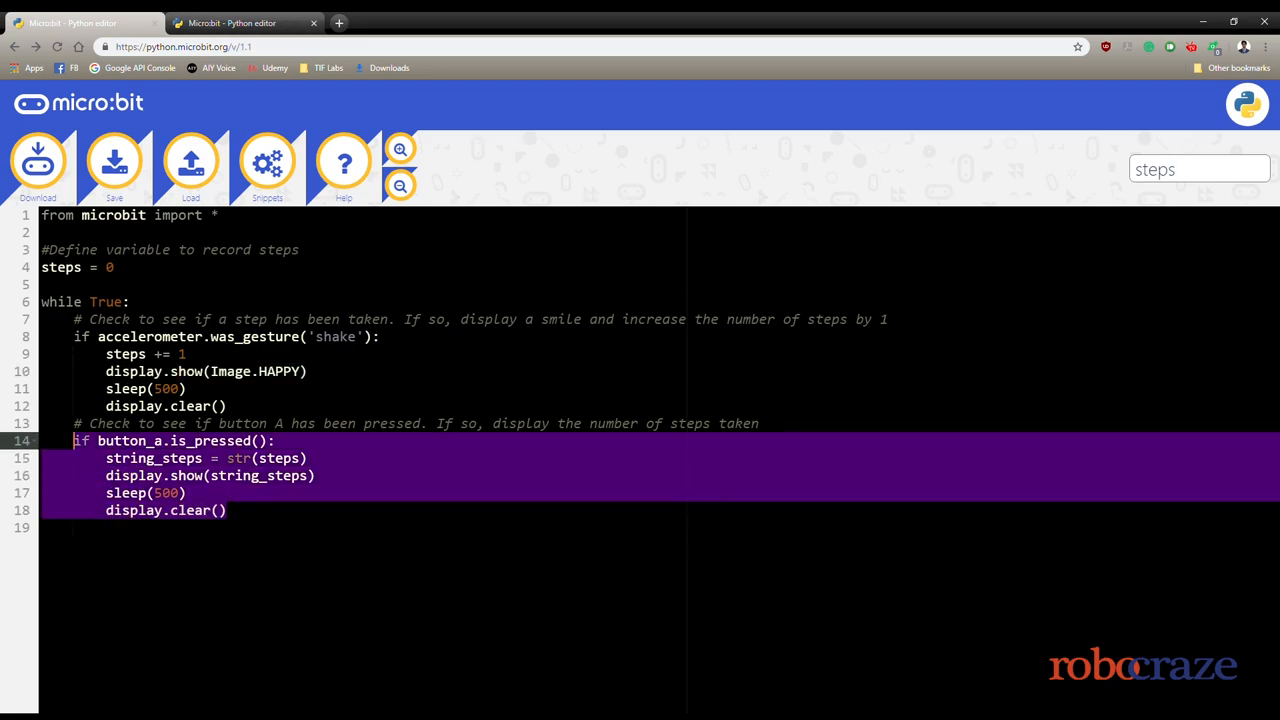
{"action": "mouse_move", "coordinate": [316, 456]}
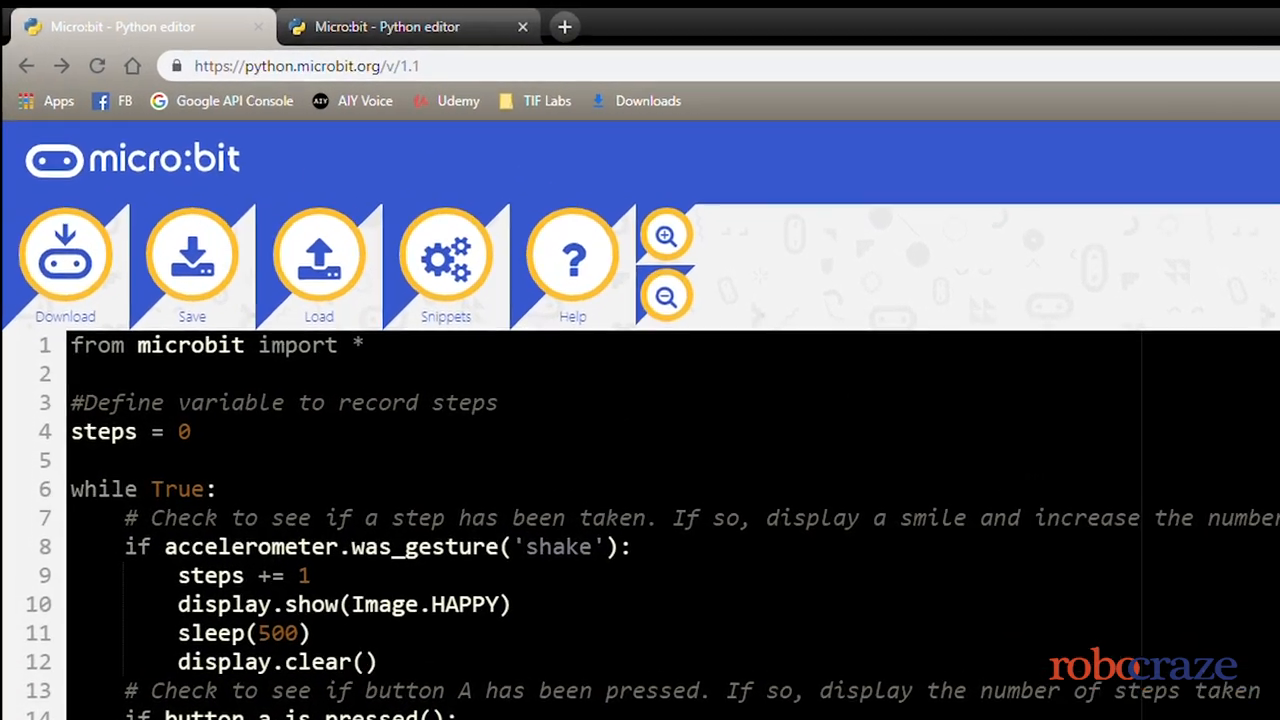
Download the step-counter program as a HEX file from the editor toolbar
{"action": "left_click", "coordinate": [64, 256]}
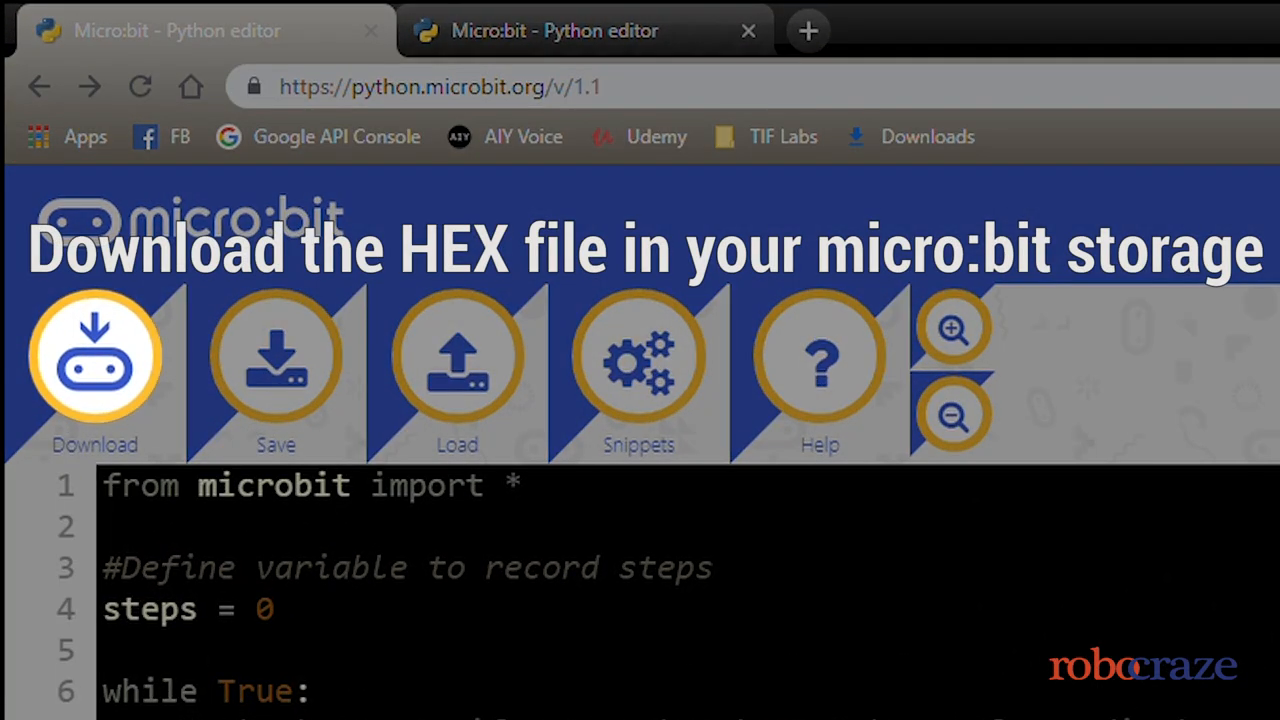